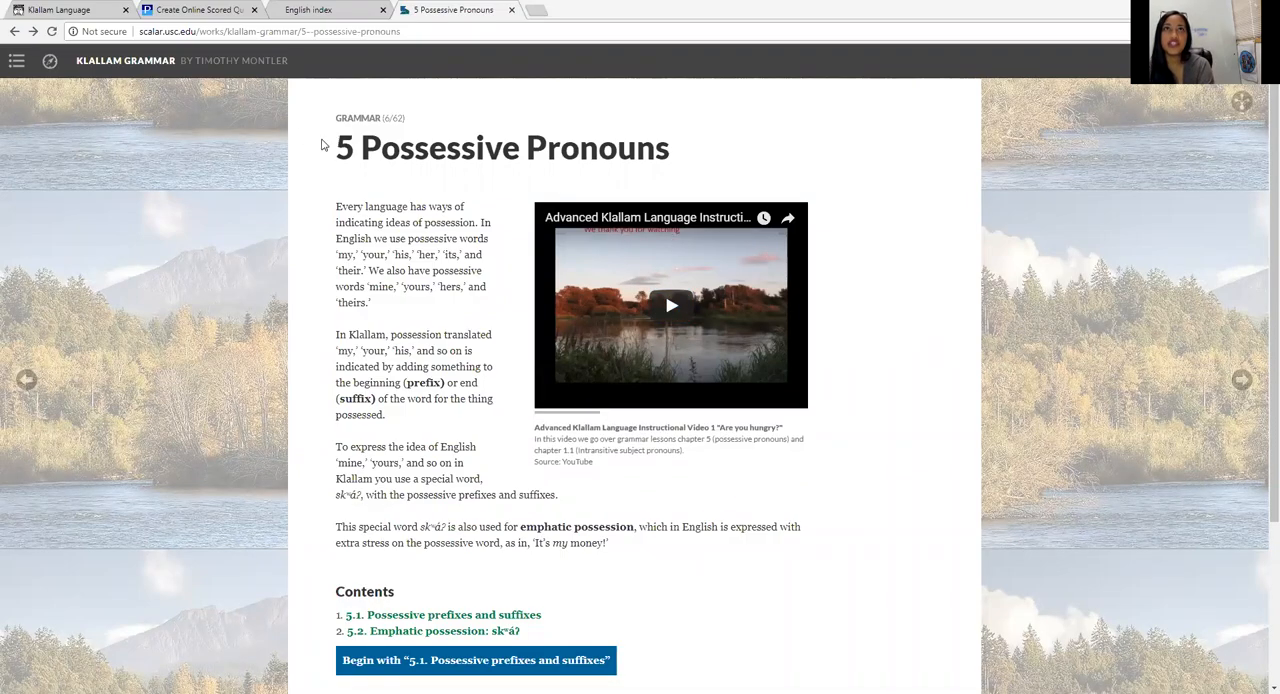
pyautogui.moveTo(388, 184)
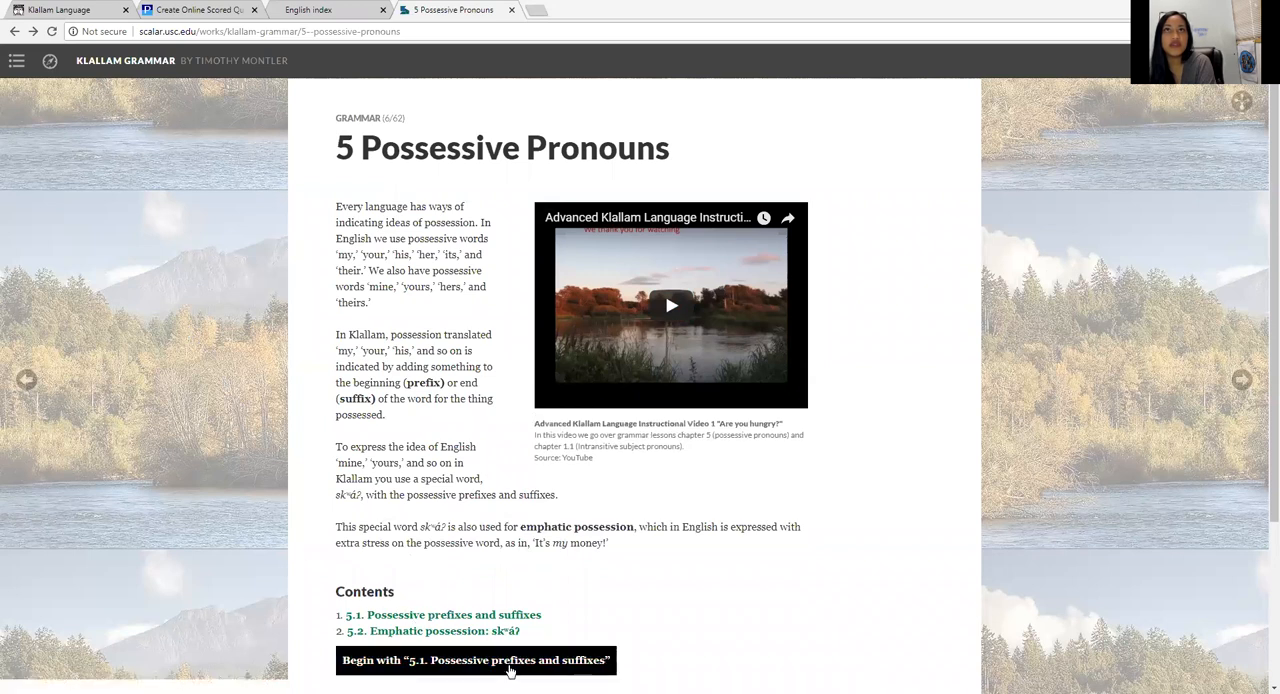
# Step: Begin section 5.1 Possessive prefixes and suffixes and play its models recording partway, then pause
pyautogui.click(476, 660)
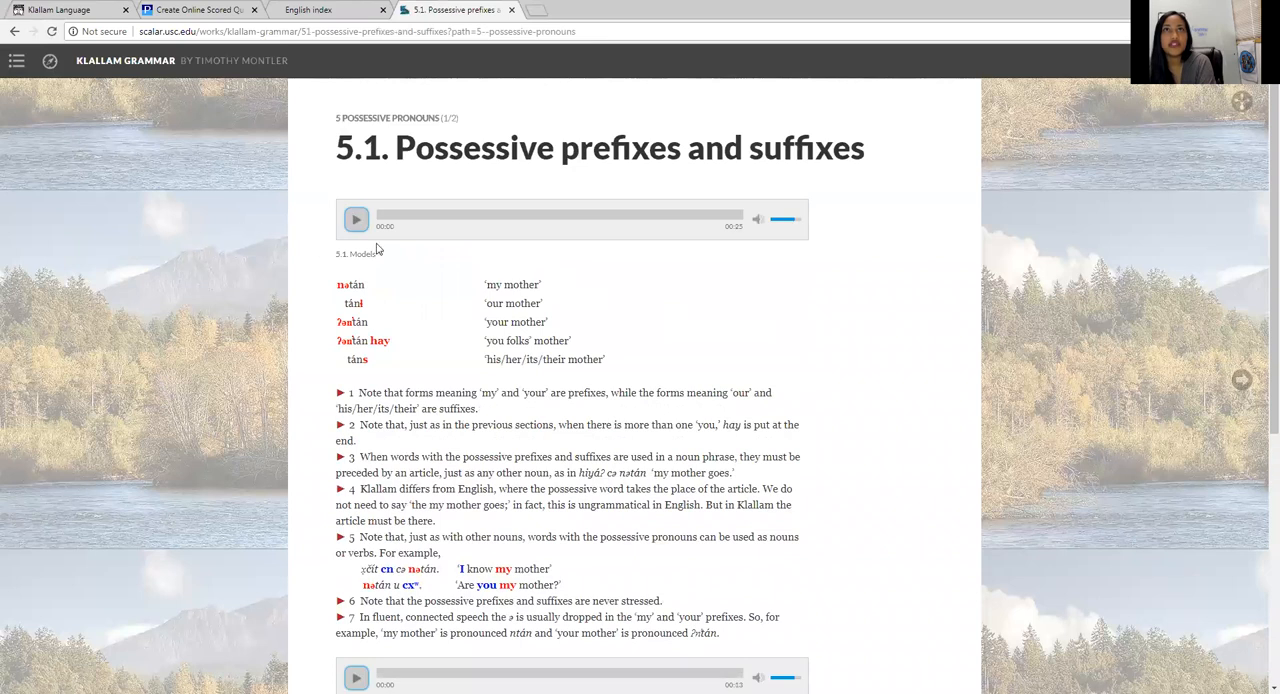
pyautogui.moveTo(16, 212)
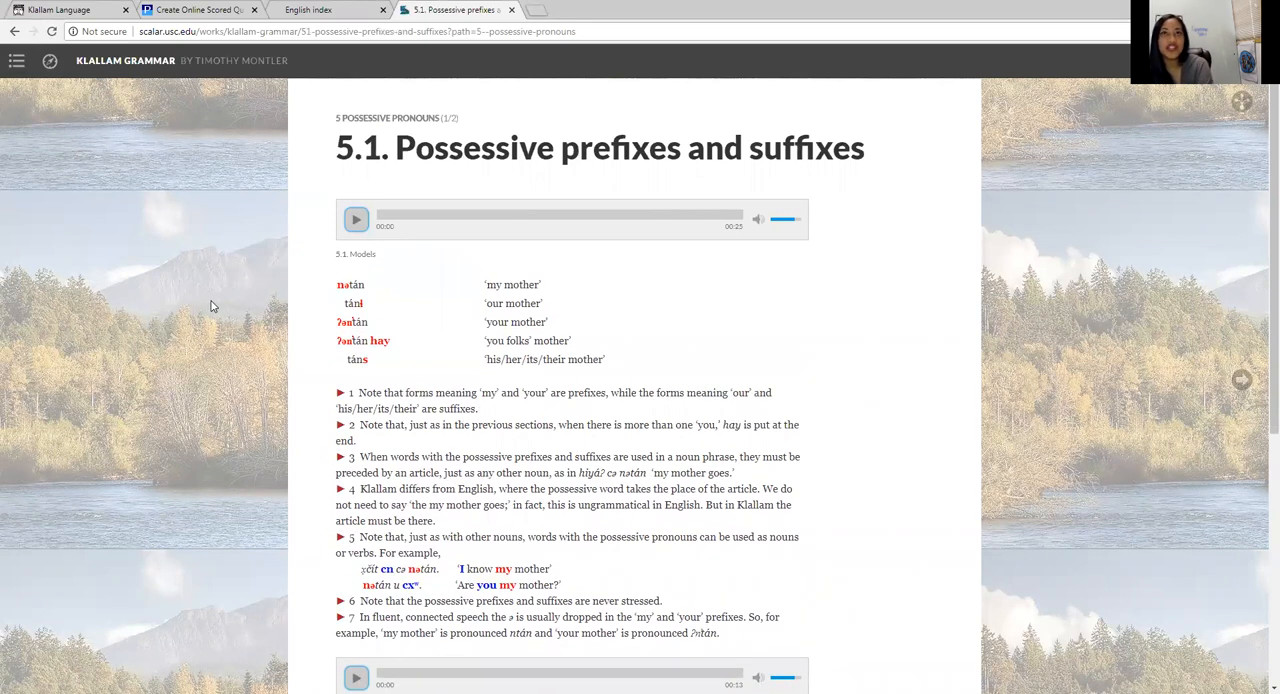
pyautogui.moveTo(228, 304)
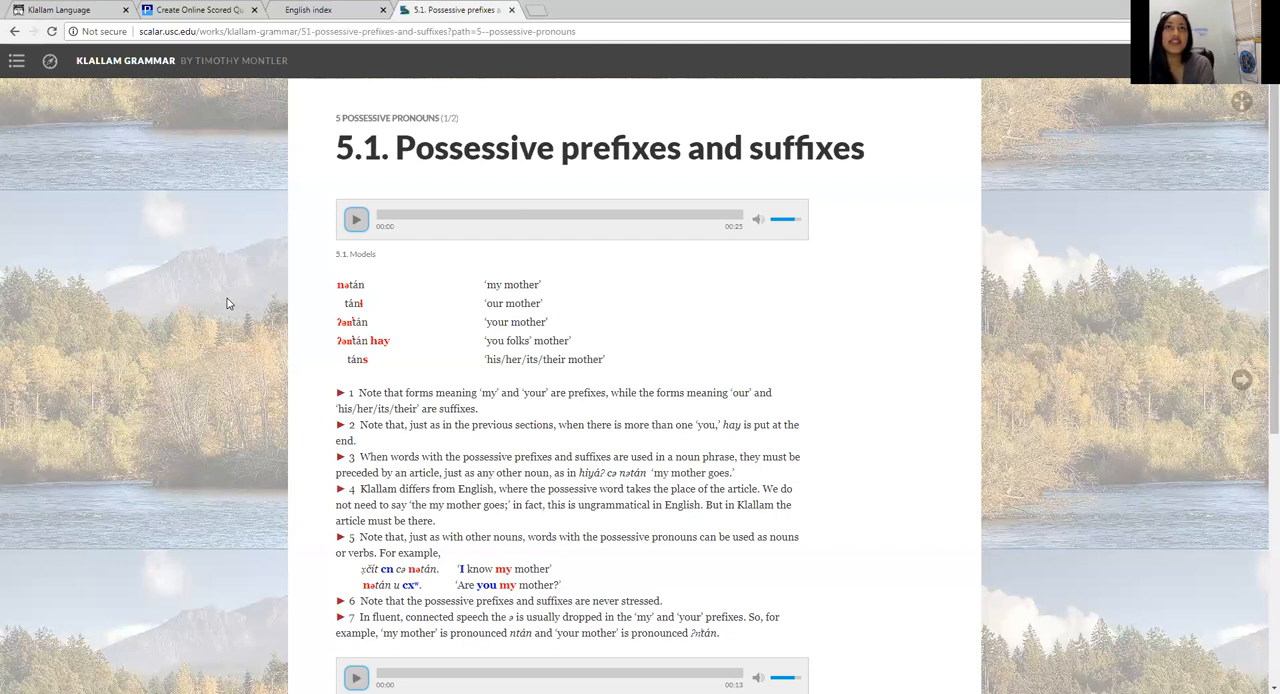
pyautogui.click(356, 220)
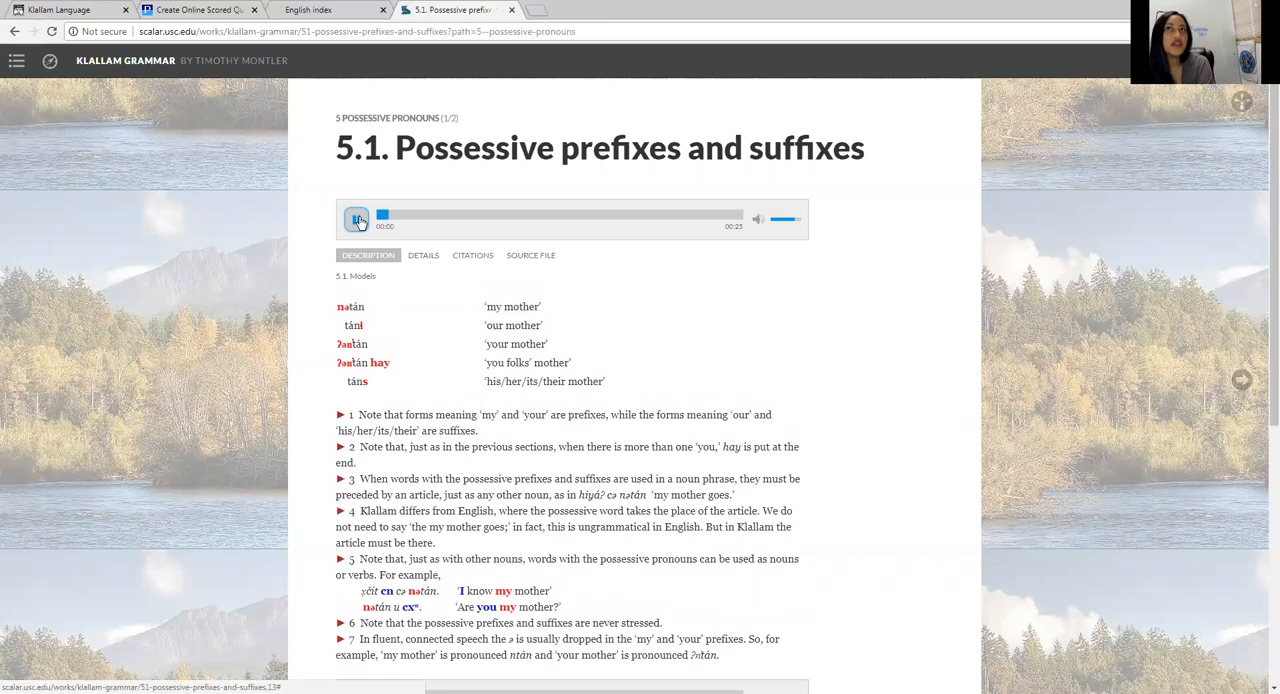
pyautogui.click(356, 220)
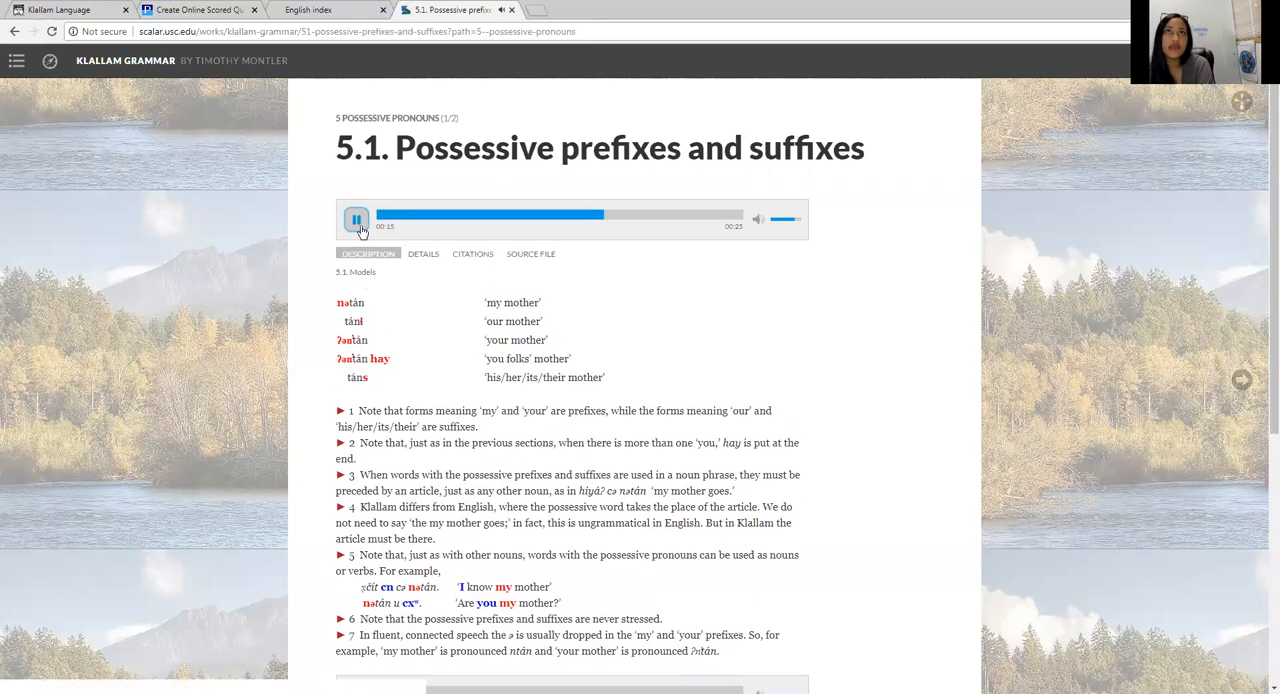
pyautogui.click(356, 220)
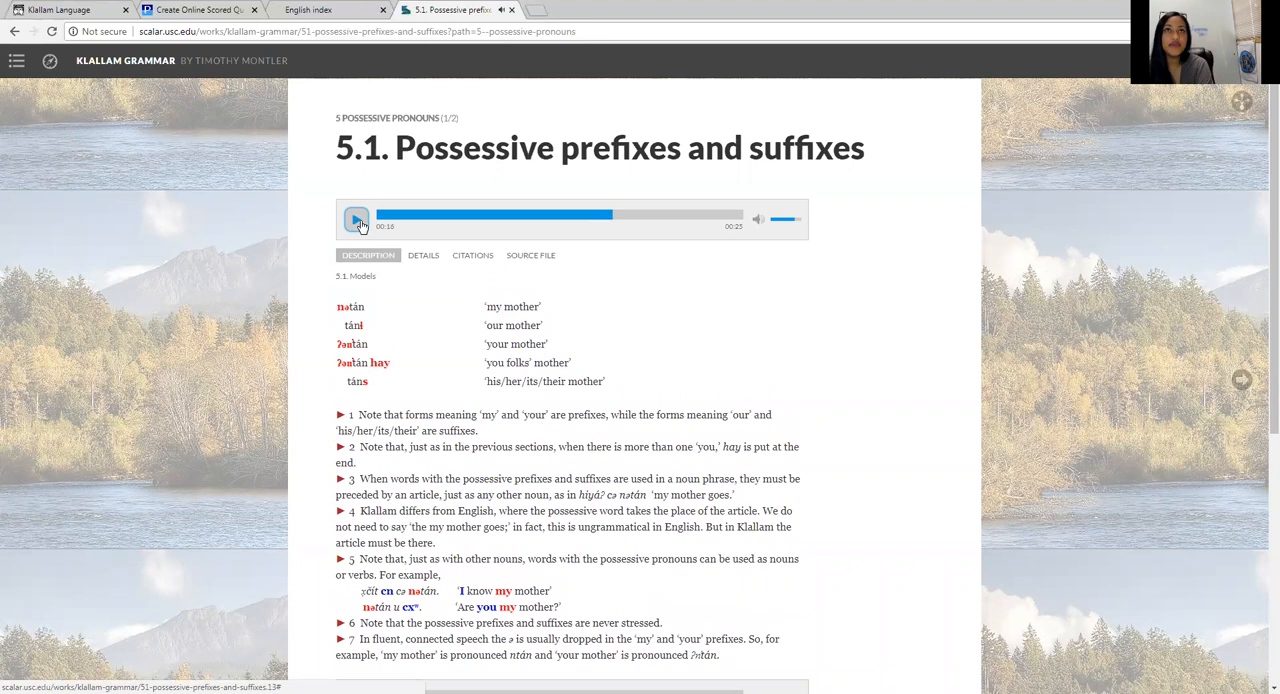
pyautogui.scroll(-3)
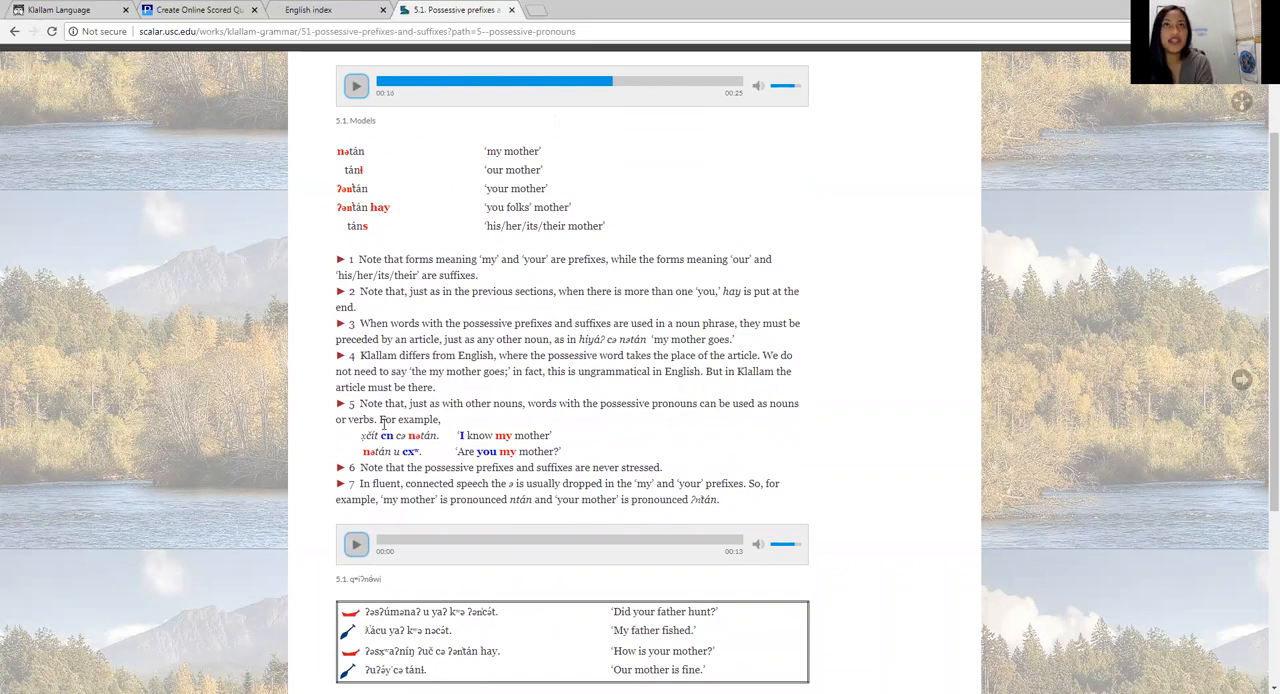
pyautogui.moveTo(428, 446)
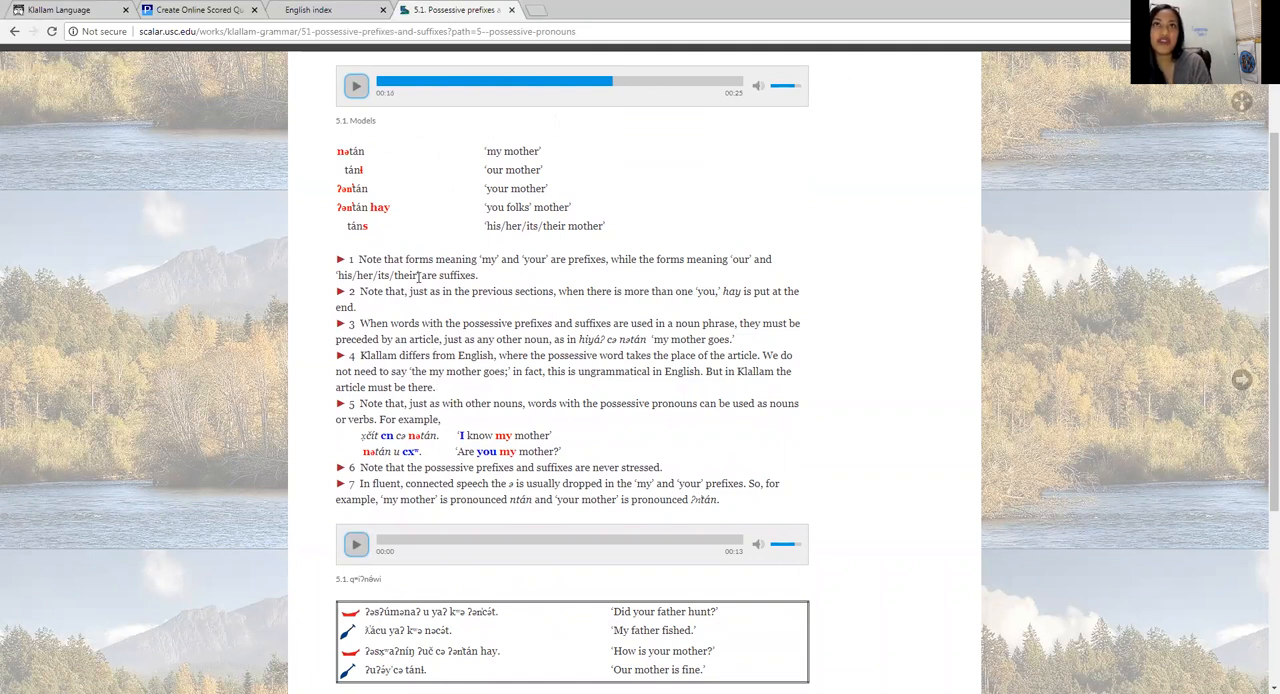
pyautogui.scroll(-3)
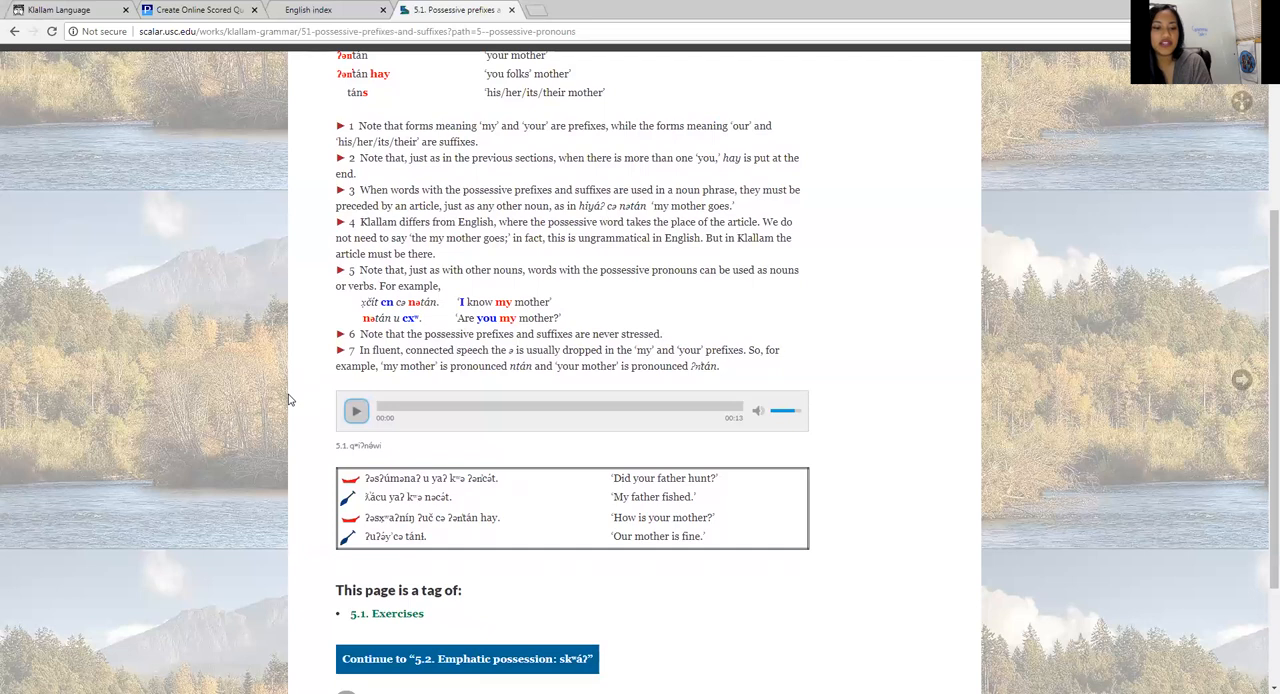
pyautogui.scroll(-3)
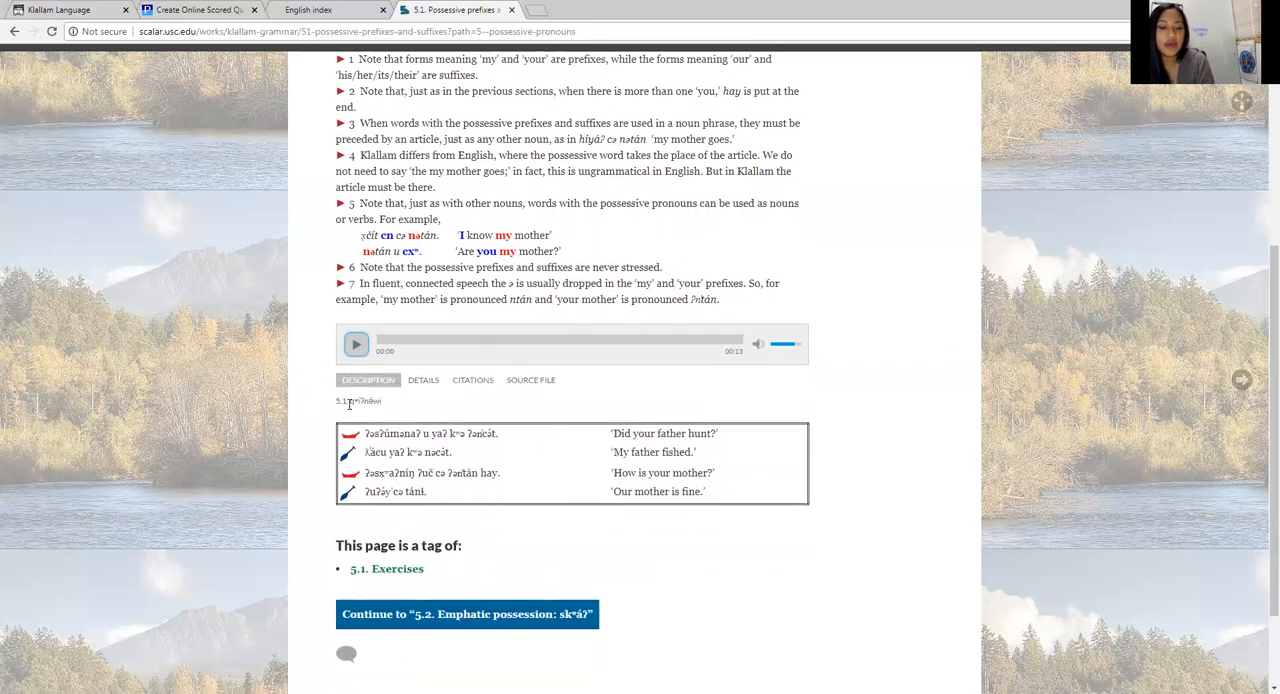
pyautogui.scroll(-3)
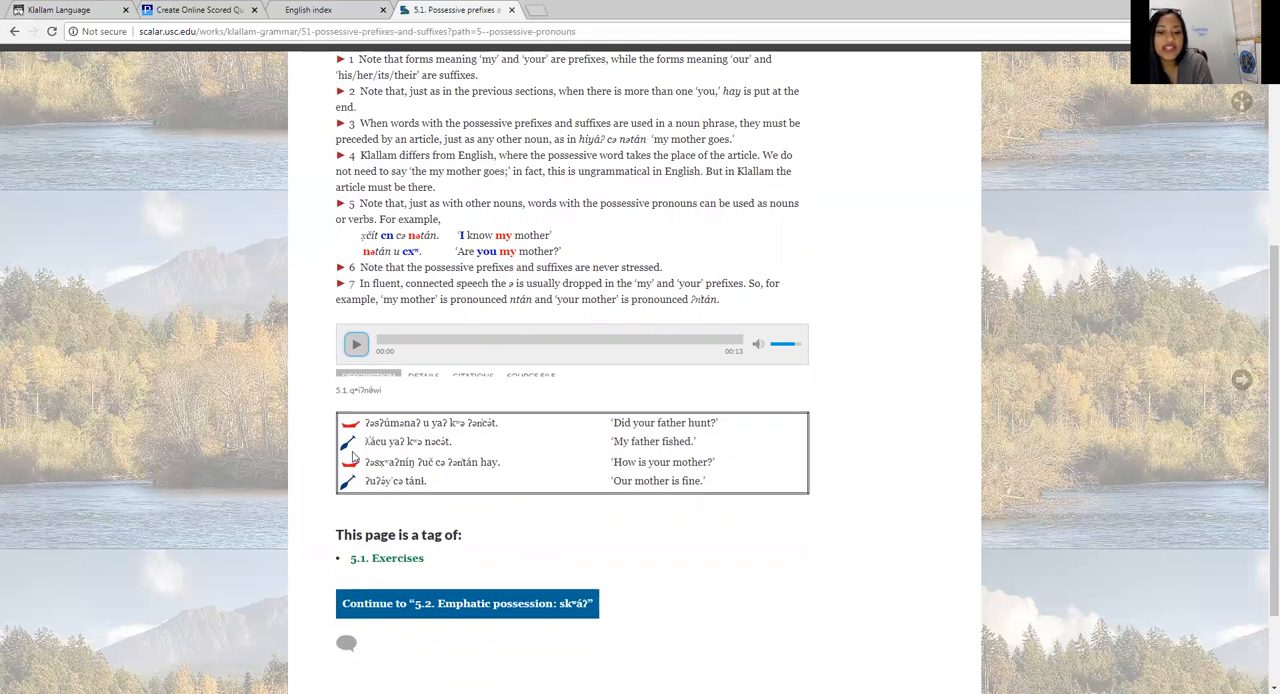
pyautogui.scroll(-3)
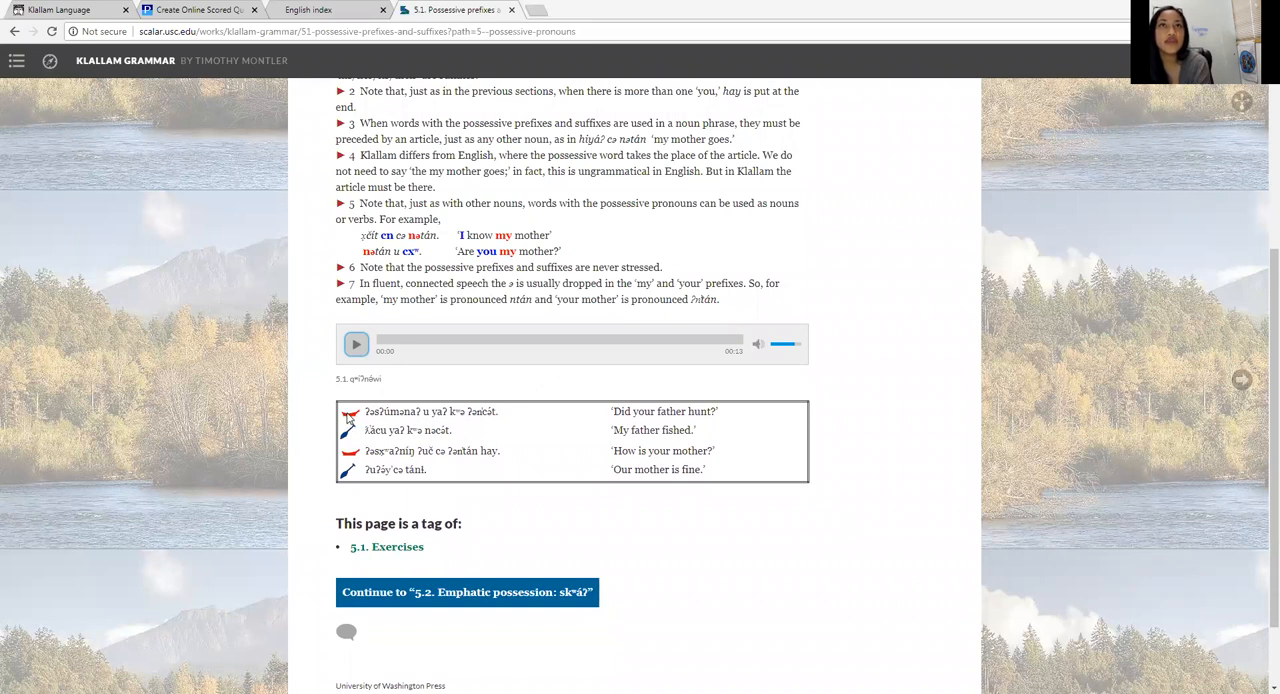
pyautogui.moveTo(348, 438)
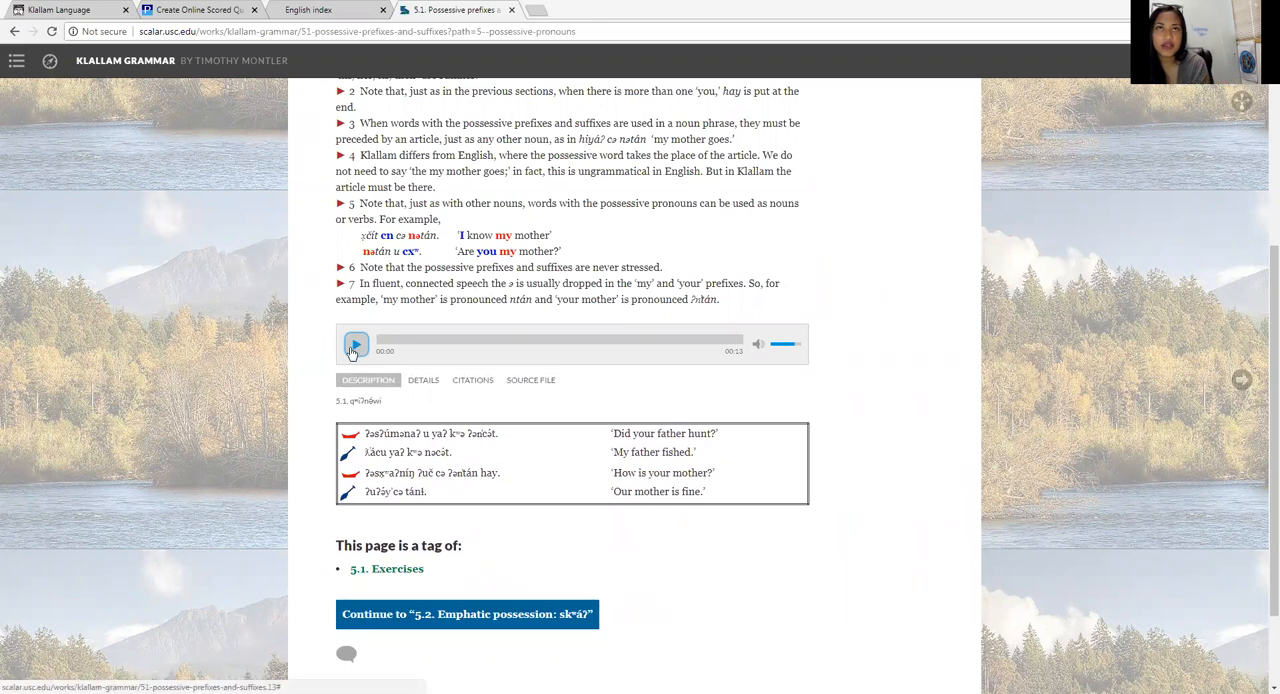
# Step: Play the mother-and-father dialogue recording, then pause it
pyautogui.click(356, 344)
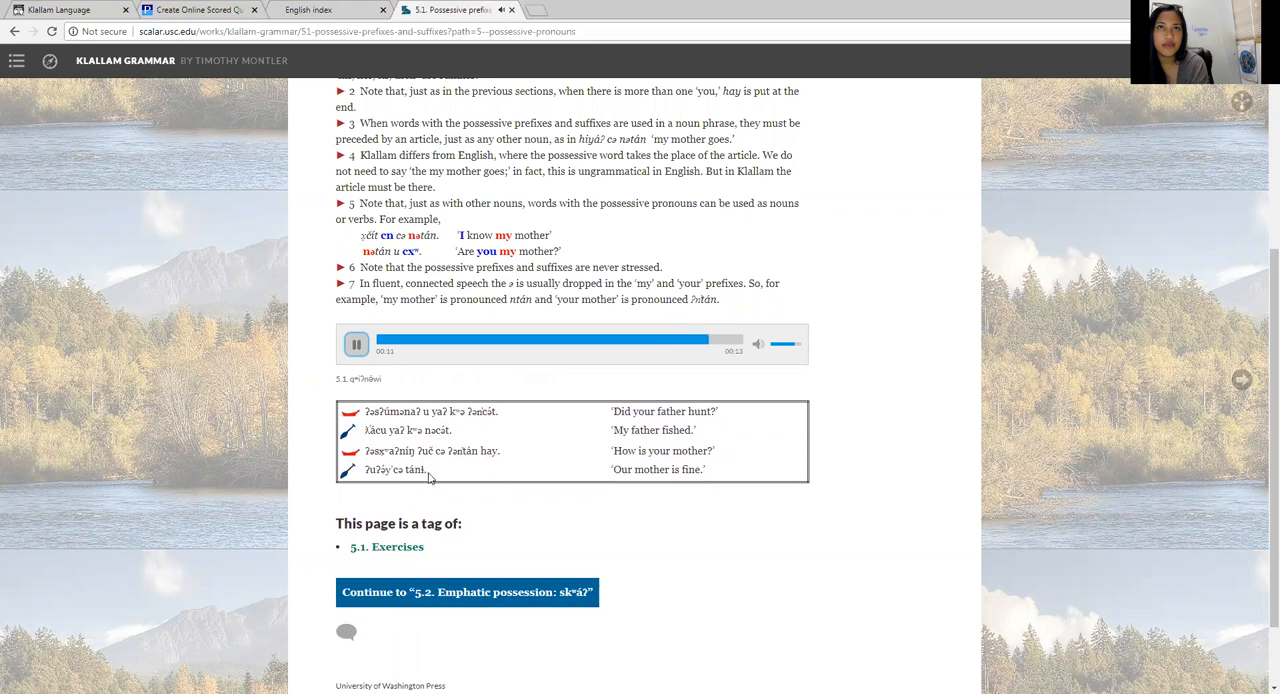
pyautogui.click(386, 546)
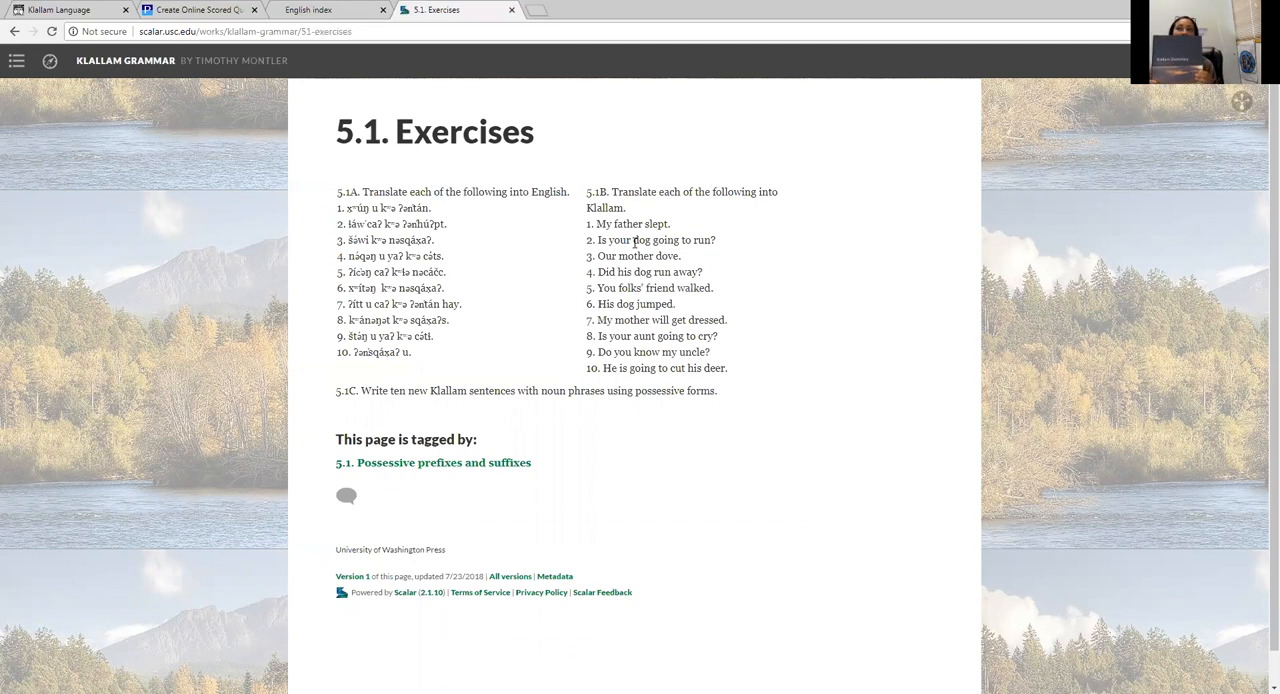
pyautogui.moveTo(1104, 168)
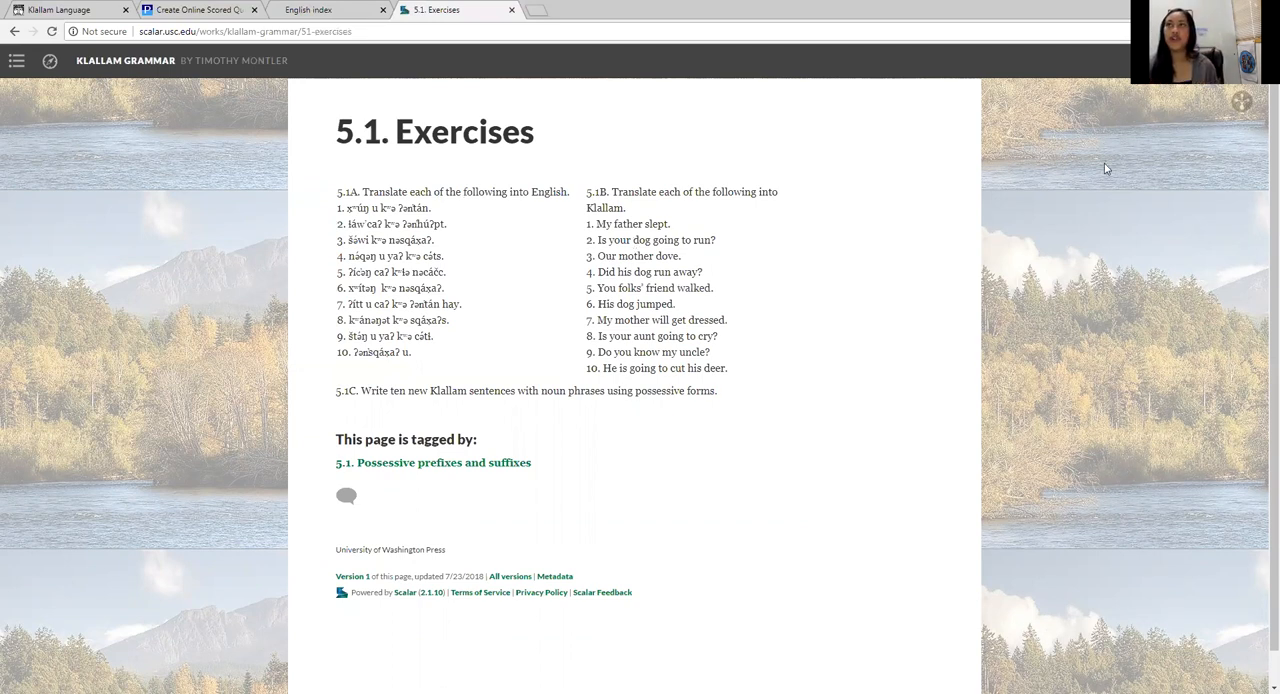